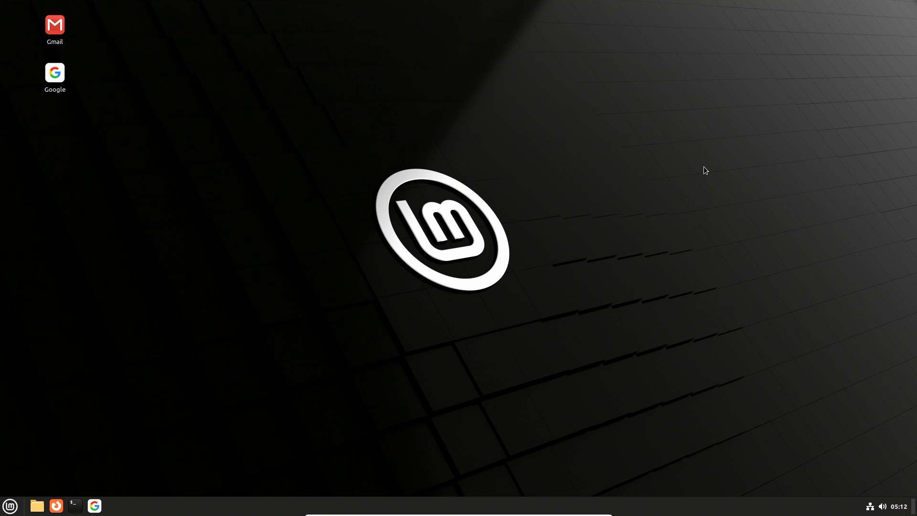
mouse_move(705, 214)
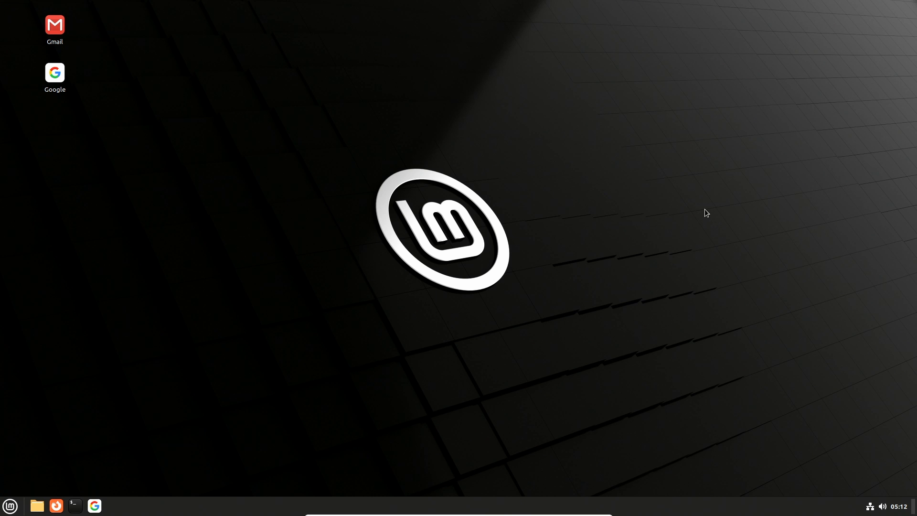
mouse_move(453, 485)
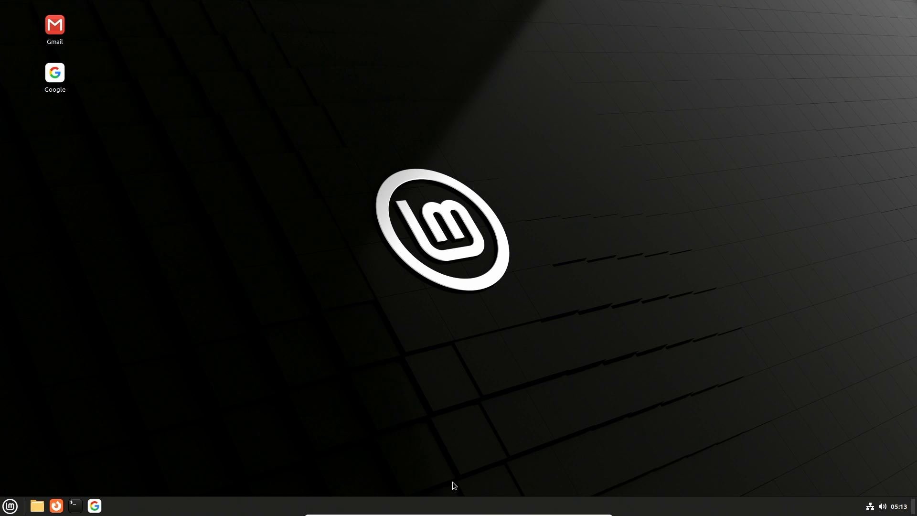
Launch a terminal and start ssh -X 192.168.1.222 to the workstation, reaching the host-key prompt
click(74, 506)
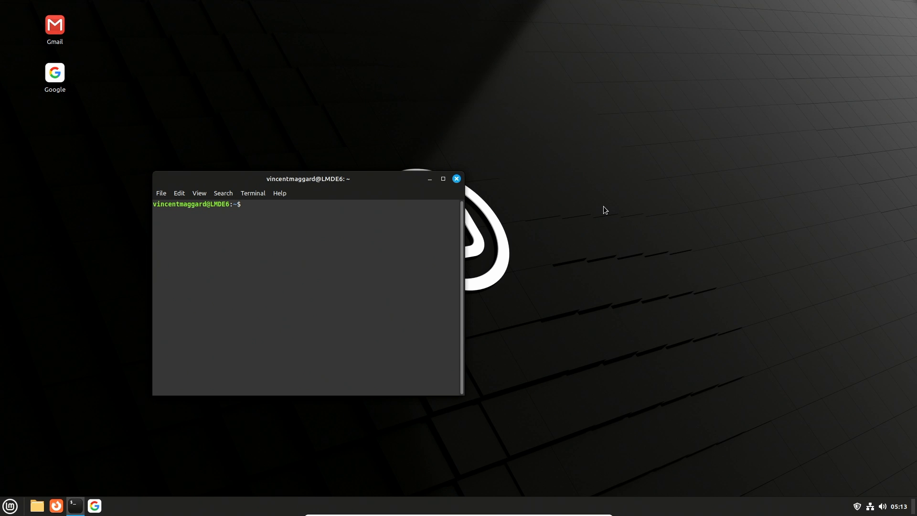
text(s)
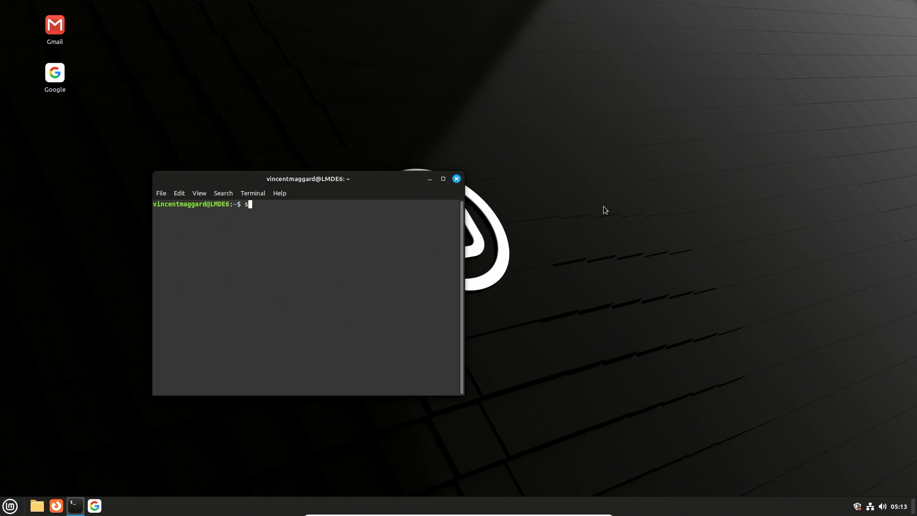
text(sh)
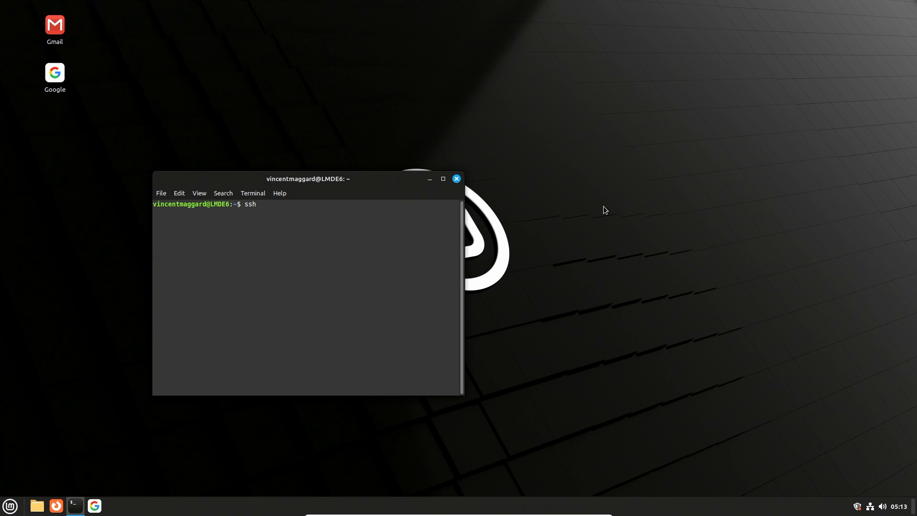
text(-X)
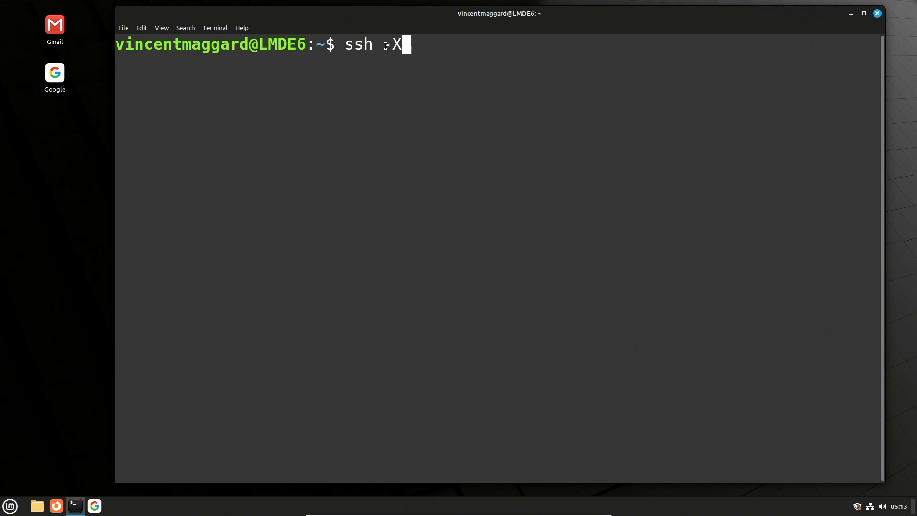
text(-)
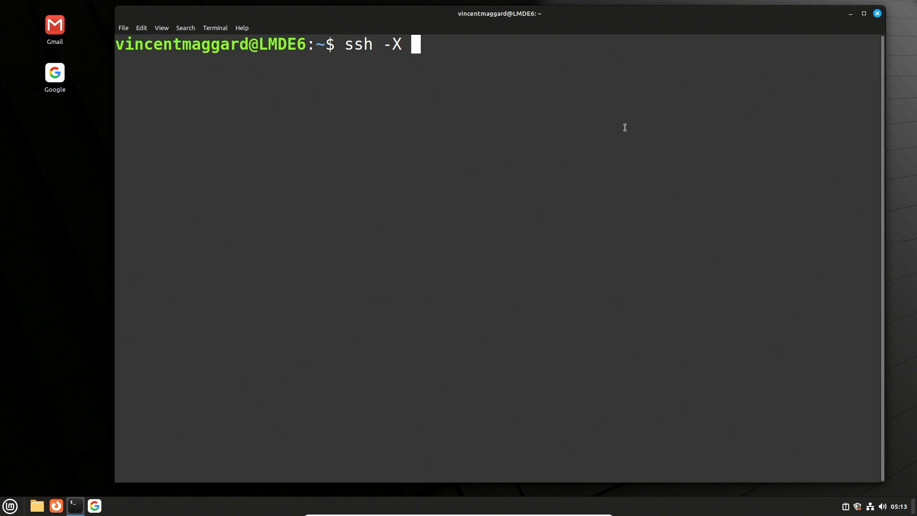
text(192)
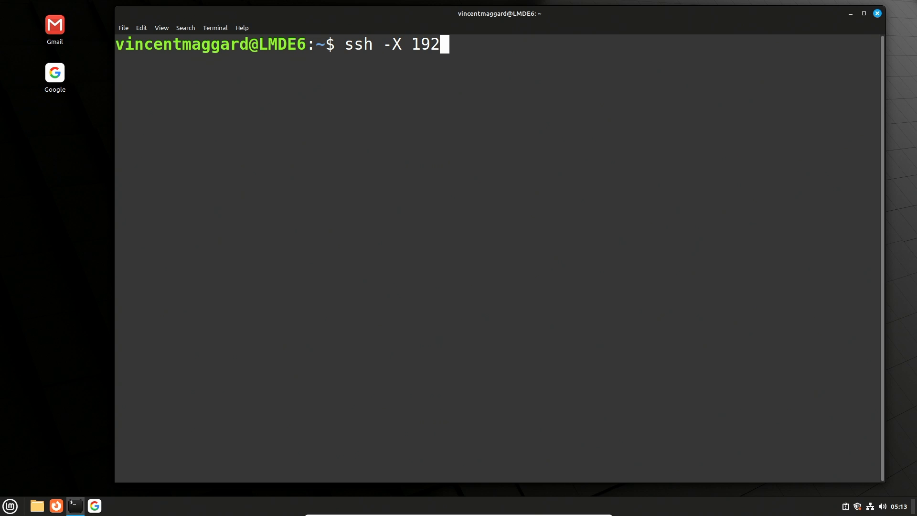
text(.168.1.222)
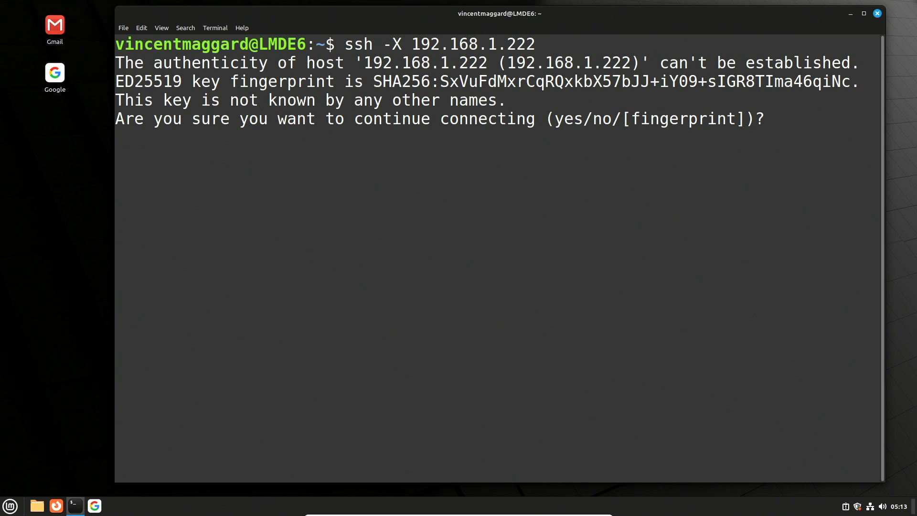
Answer yes to the host-key prompt, enter the password, and begin the gedit command at the StudioWorkstation prompt
text(yes)
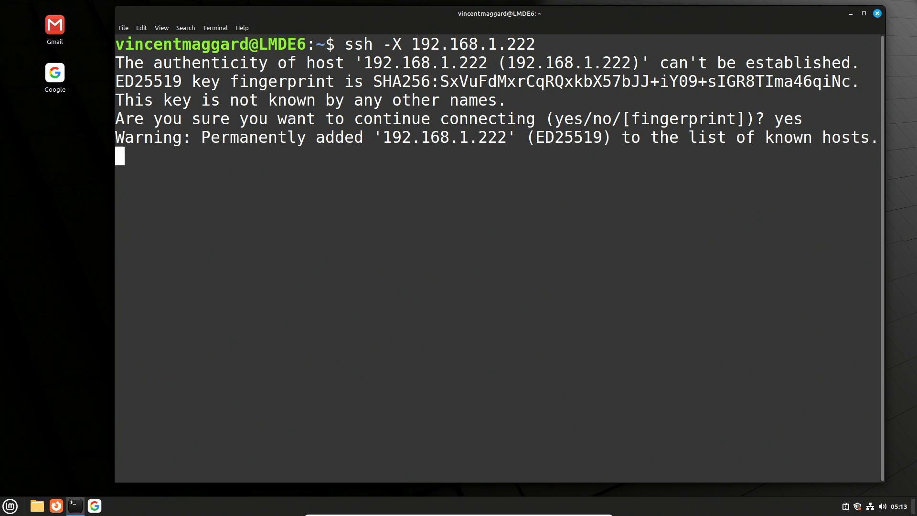
key(Return)
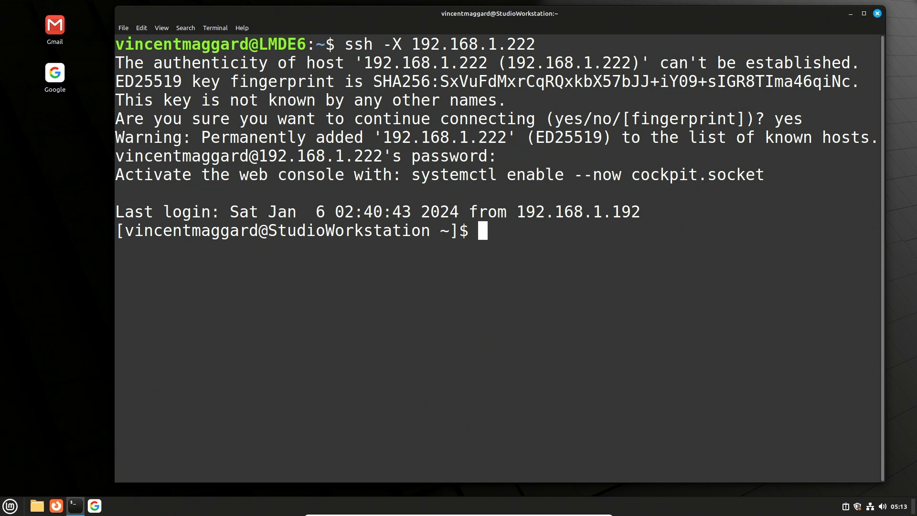
text(ged)
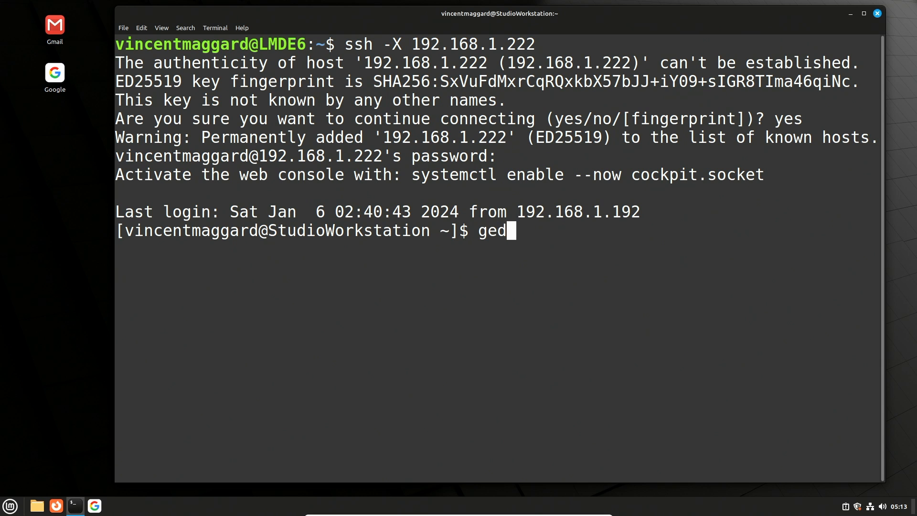
Run gedit remotely and show its About dialog confirming version 40.0 on StudioWorkstation
key(Return)
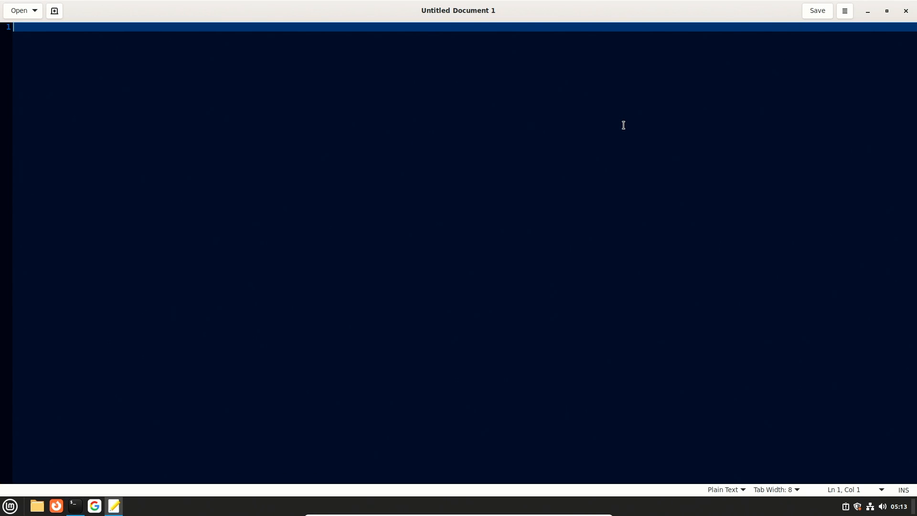
mouse_move(378, 93)
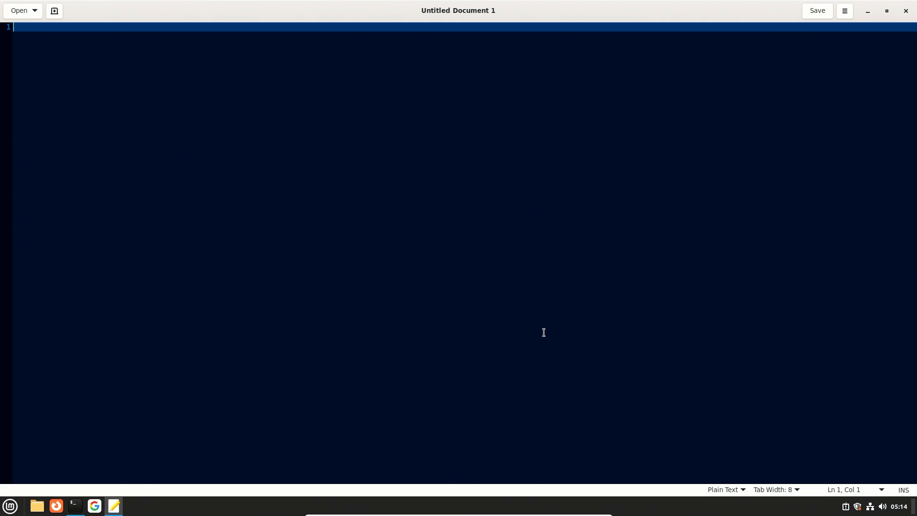
click(844, 11)
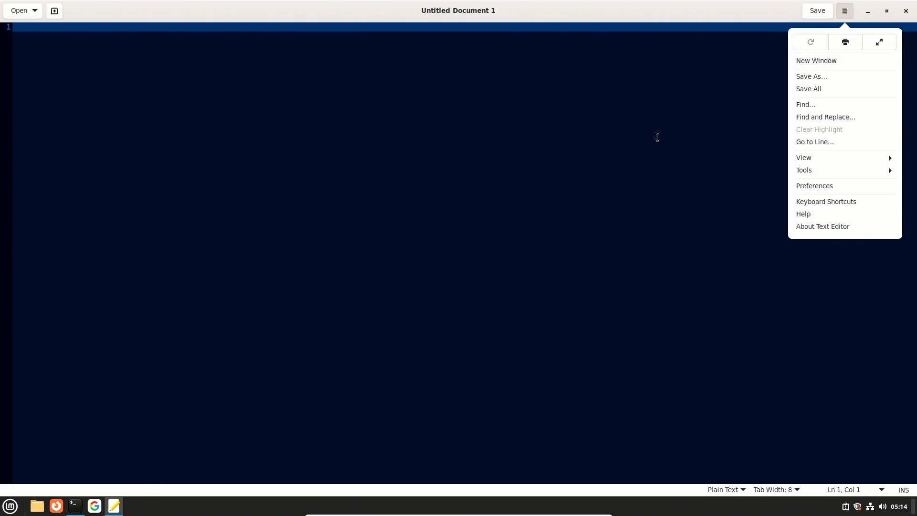
click(822, 227)
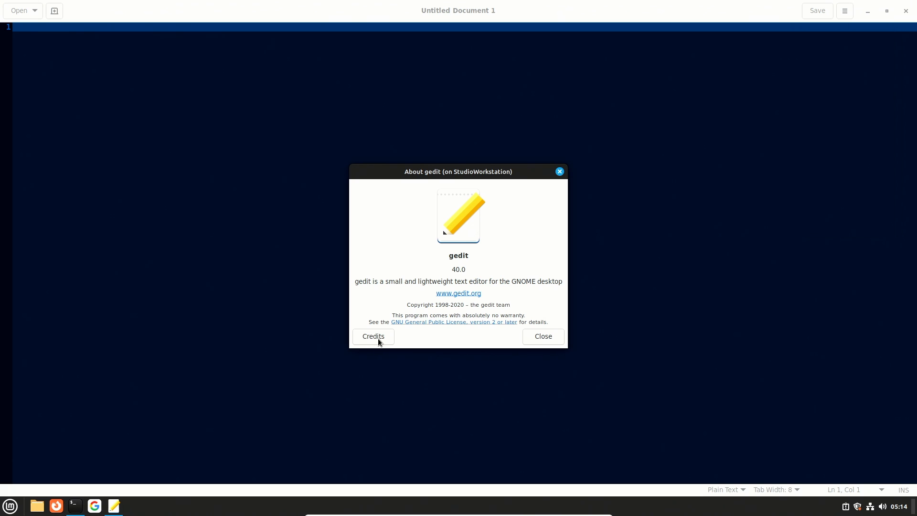
mouse_move(539, 336)
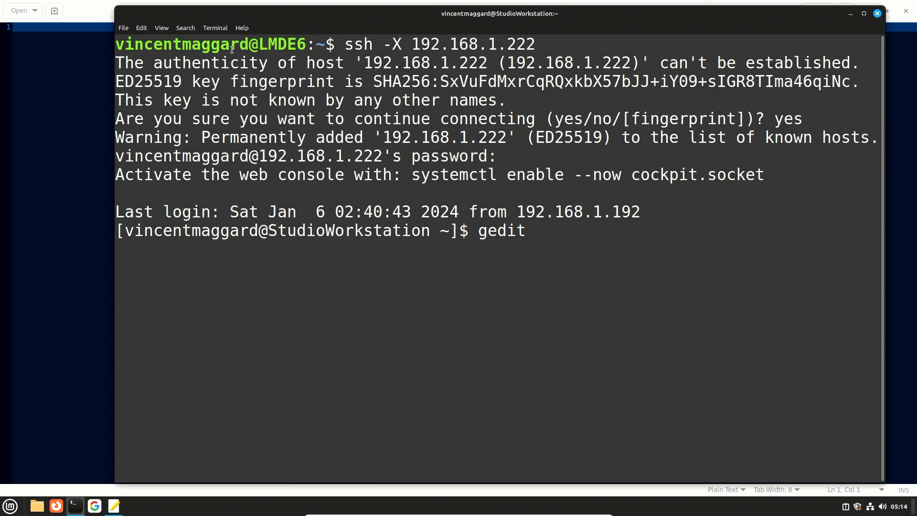
Return to the remote gedit window and close it, ending the editor session
key(Return)
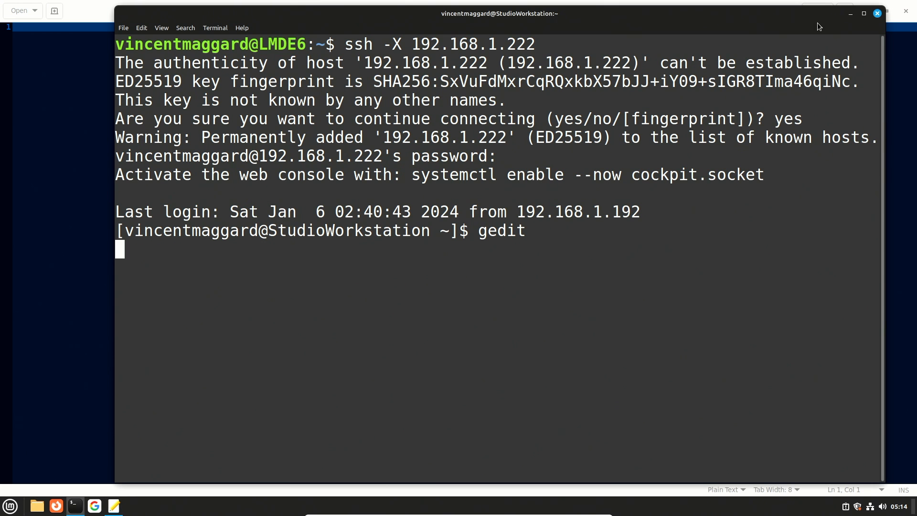
key(Return)
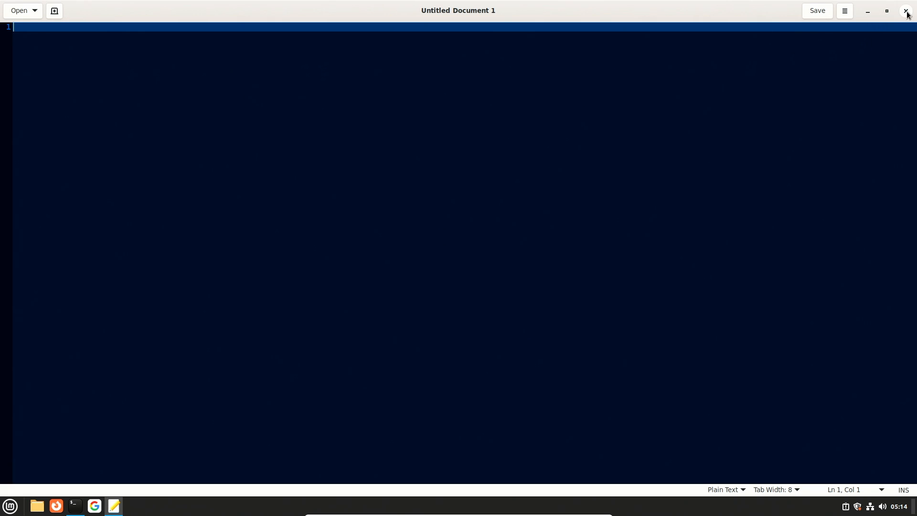
click(905, 11)
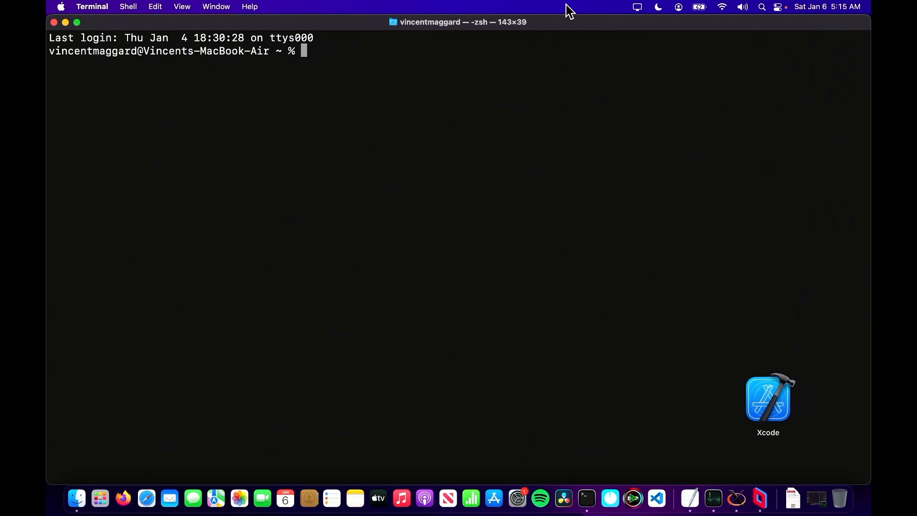
mouse_move(680, 116)
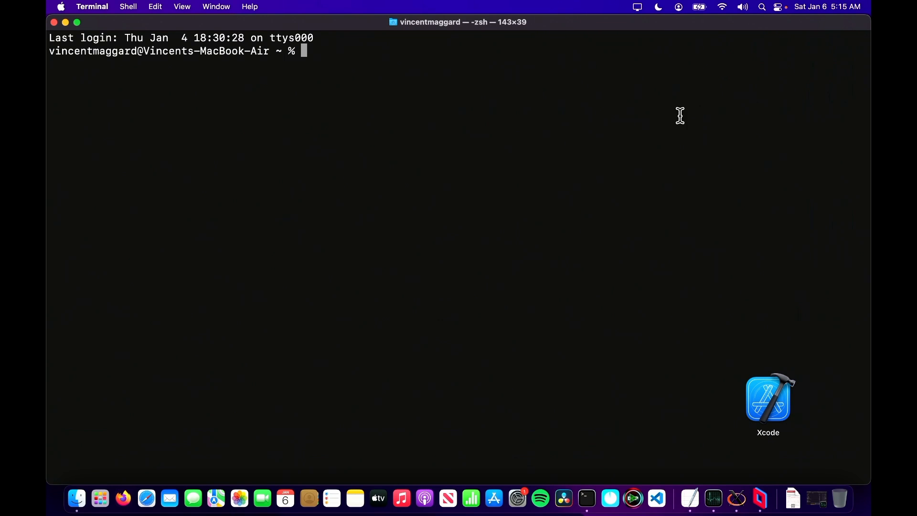
mouse_move(604, 14)
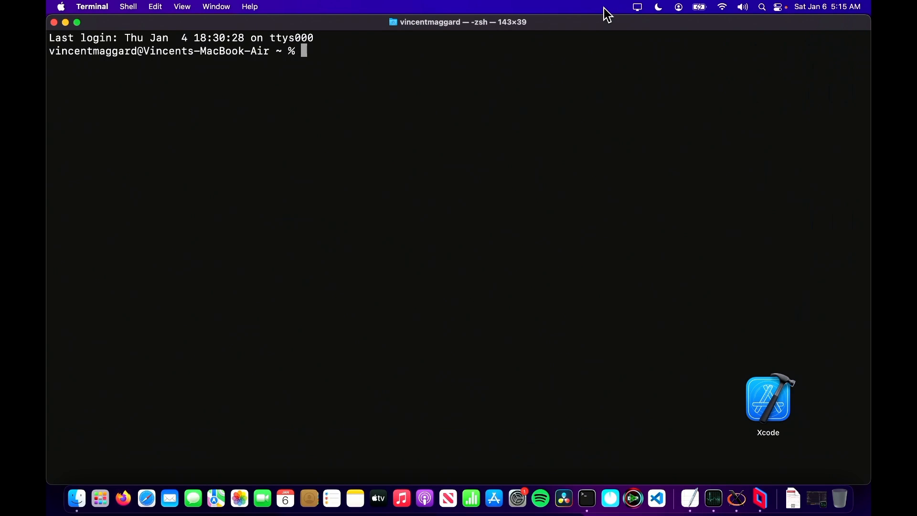
From macOS Terminal, enter ssh -X 192.168.1.222 to reach the workstation's password prompt
text(ssh)
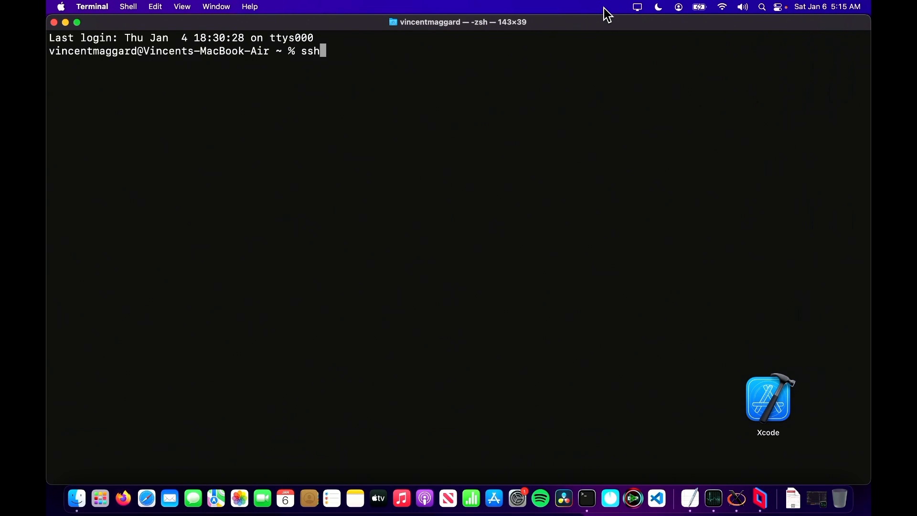
text(" -")
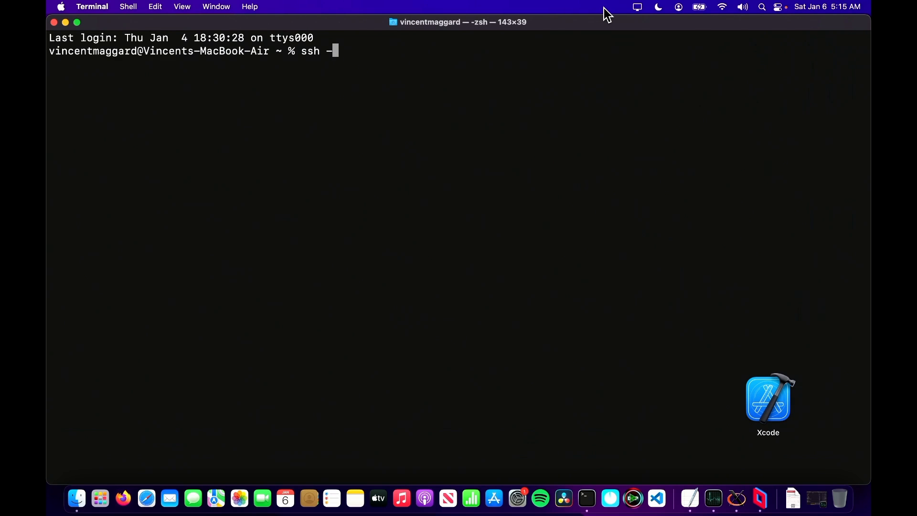
text(X)
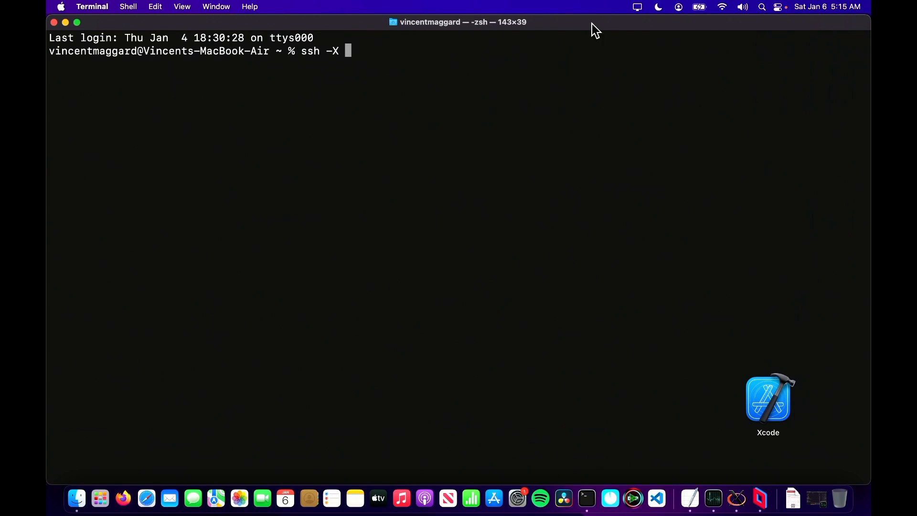
mouse_move(737, 498)
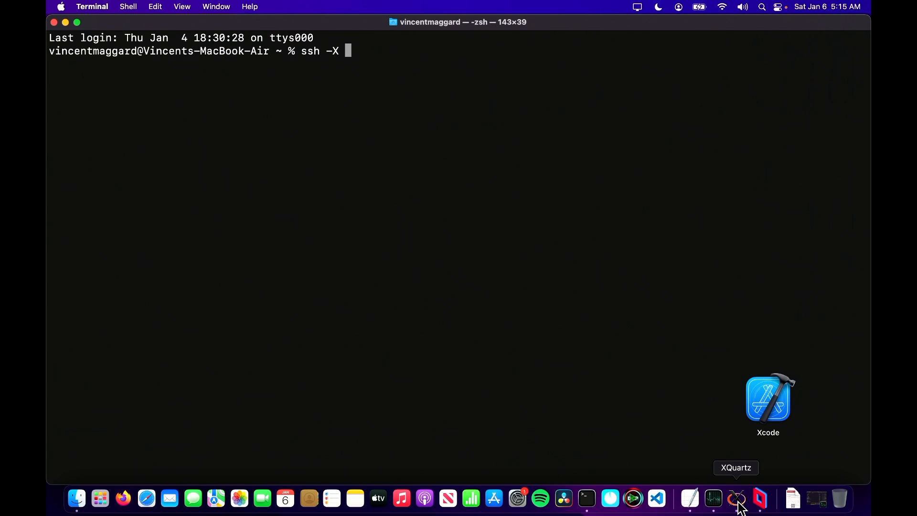
click(735, 499)
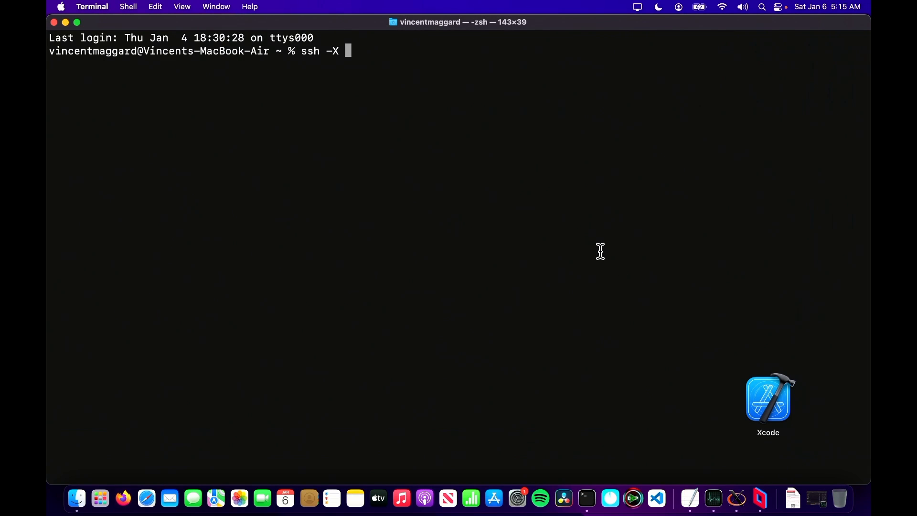
text(192.168.1)
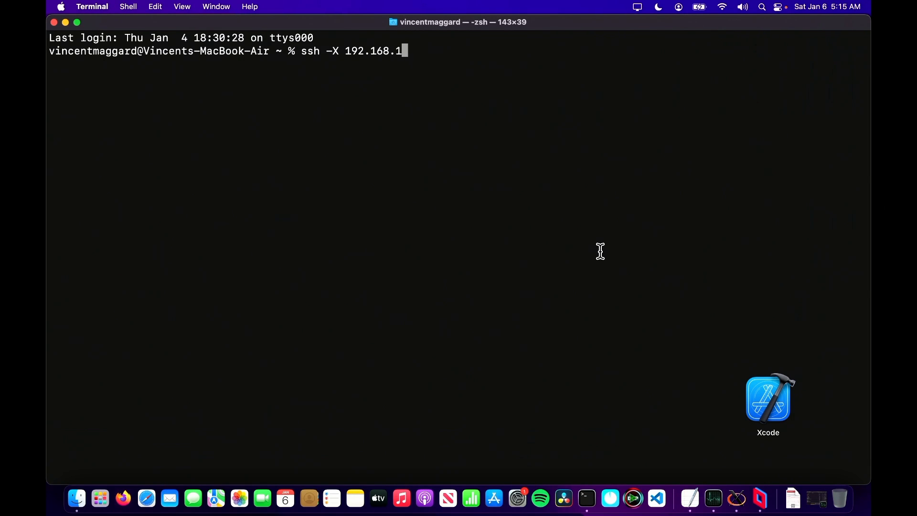
text(.222)
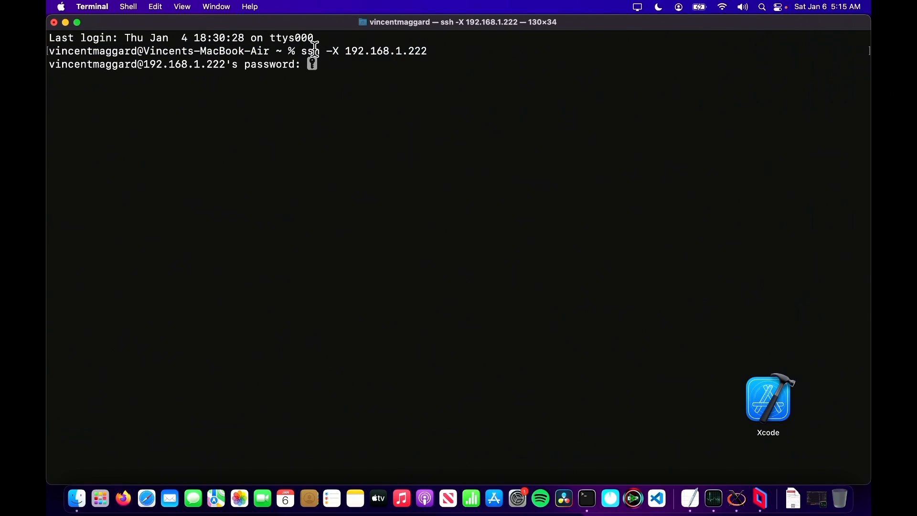
mouse_move(617, 7)
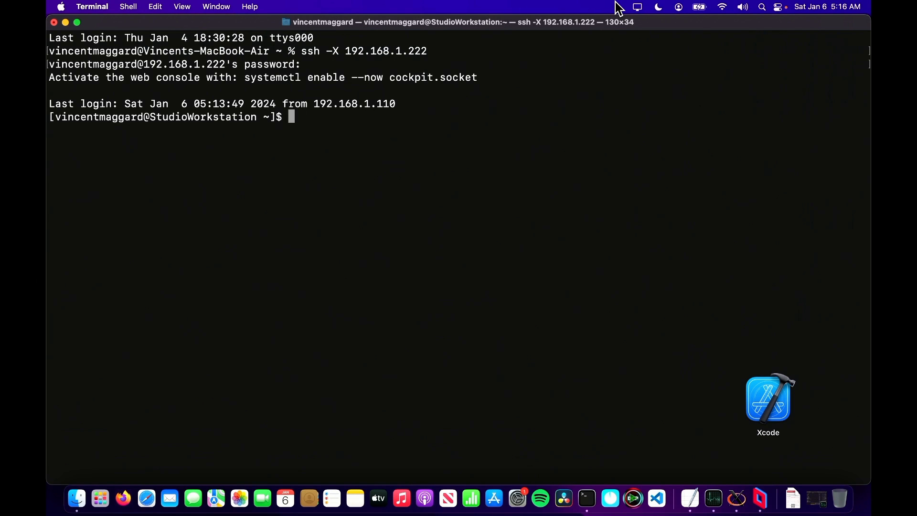
Run gedit on StudioWorkstation and enlarge its untitled document window to fill the Mac screen
text(gedit)
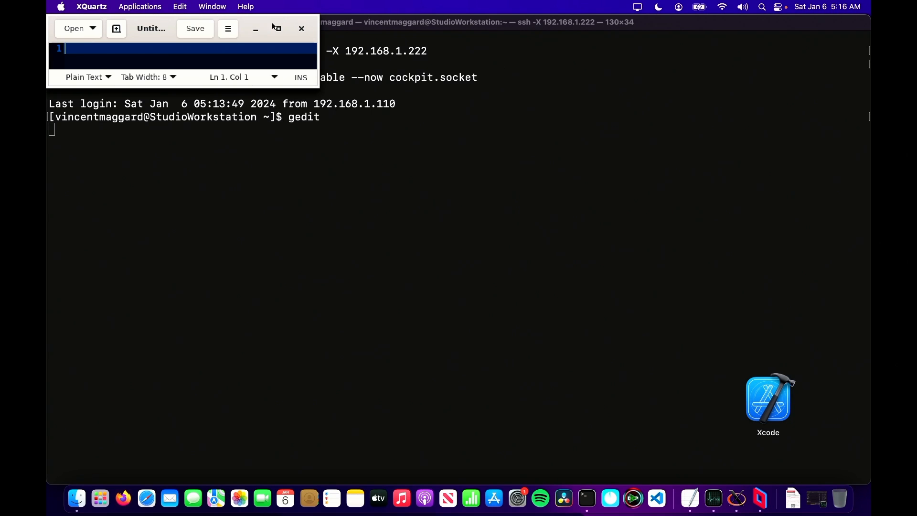
click(276, 29)
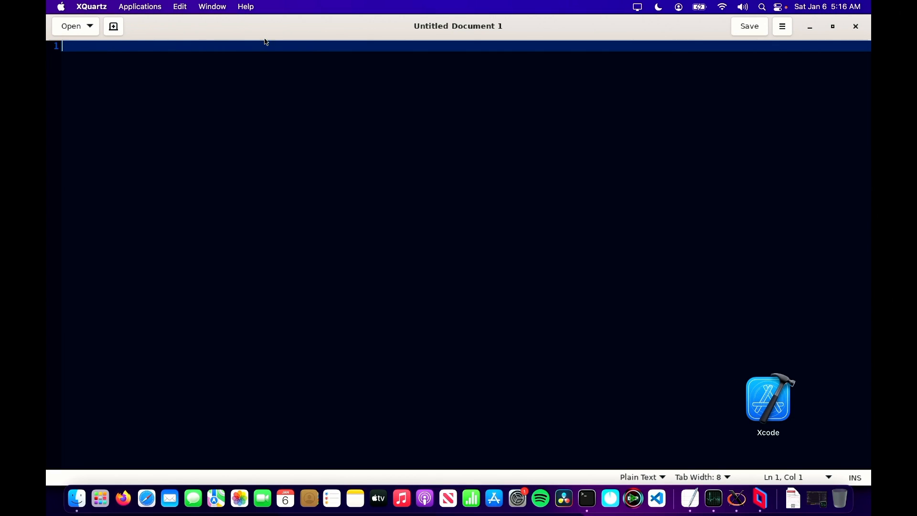
View gedit's About dialog with version 40.0 and its Credits list, then dismiss it
click(781, 27)
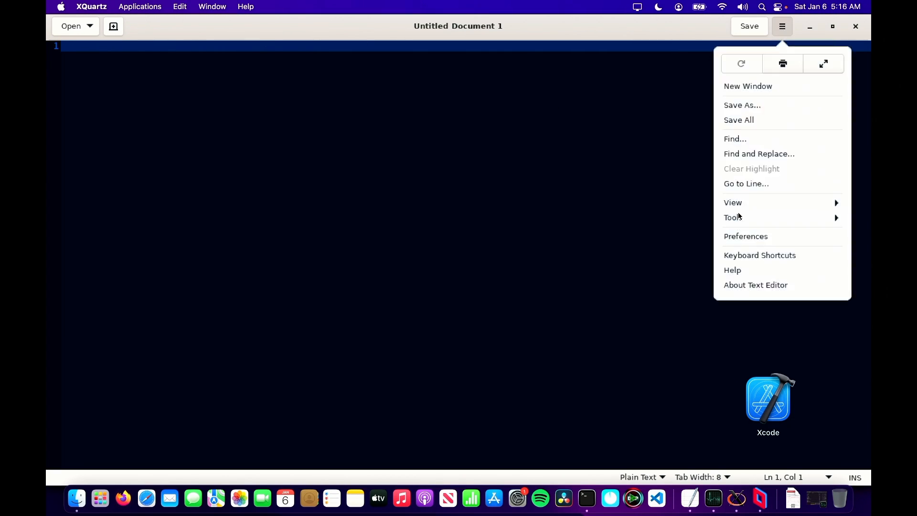
click(756, 285)
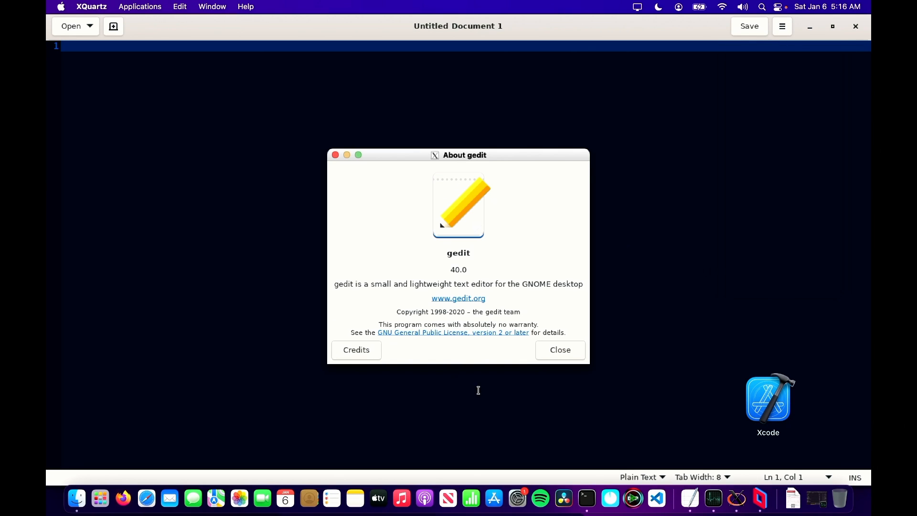
click(355, 350)
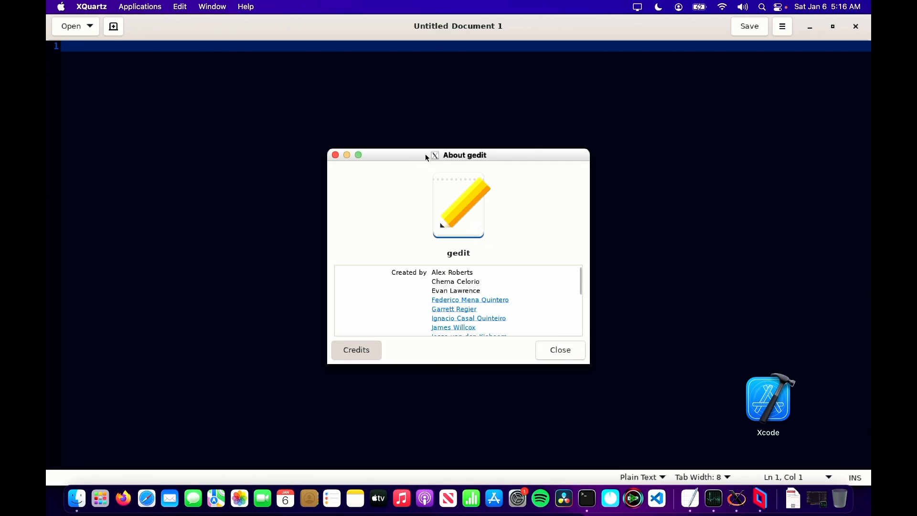
mouse_move(434, 176)
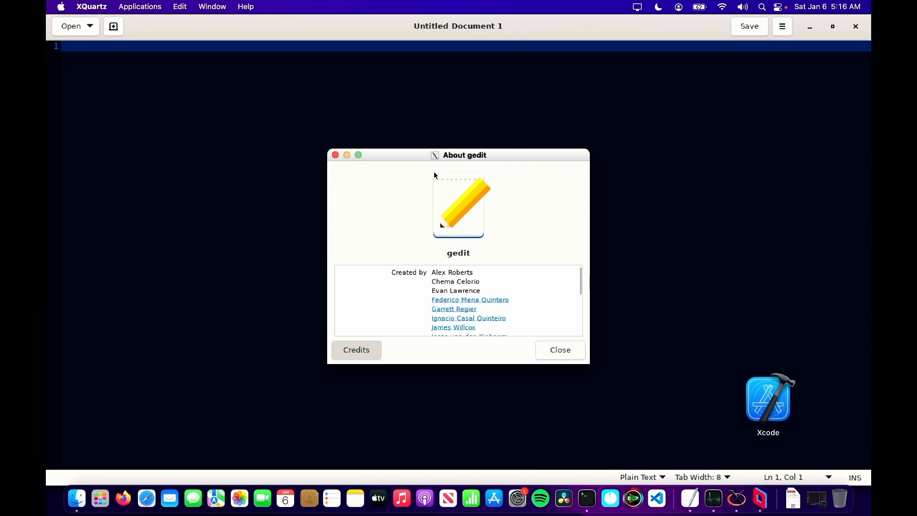
click(560, 349)
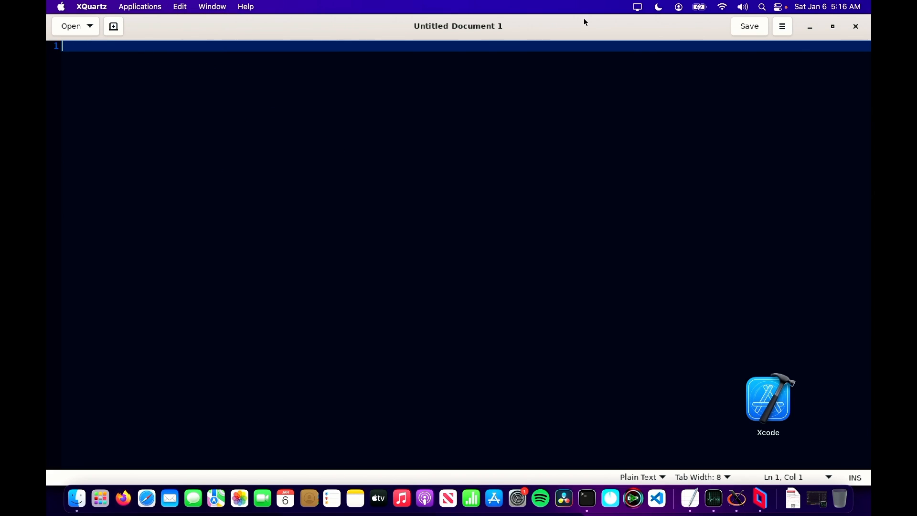
mouse_move(781, 39)
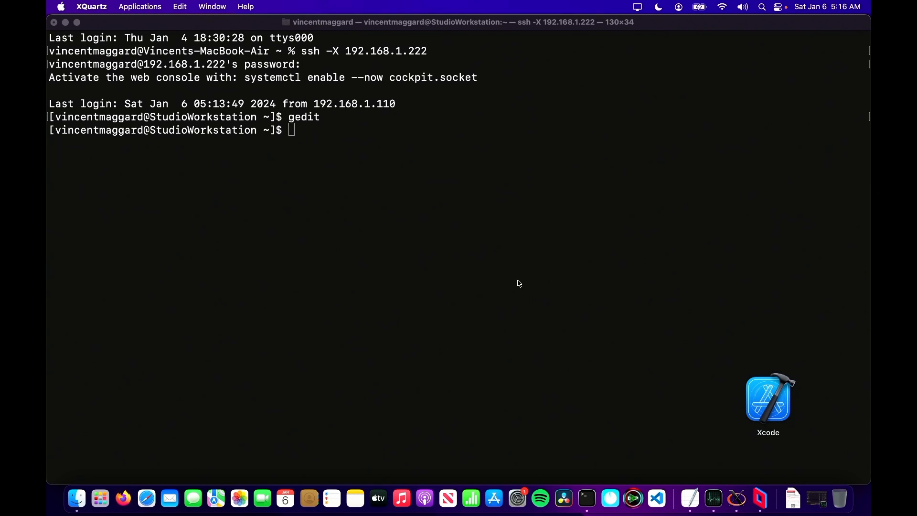
mouse_move(123, 498)
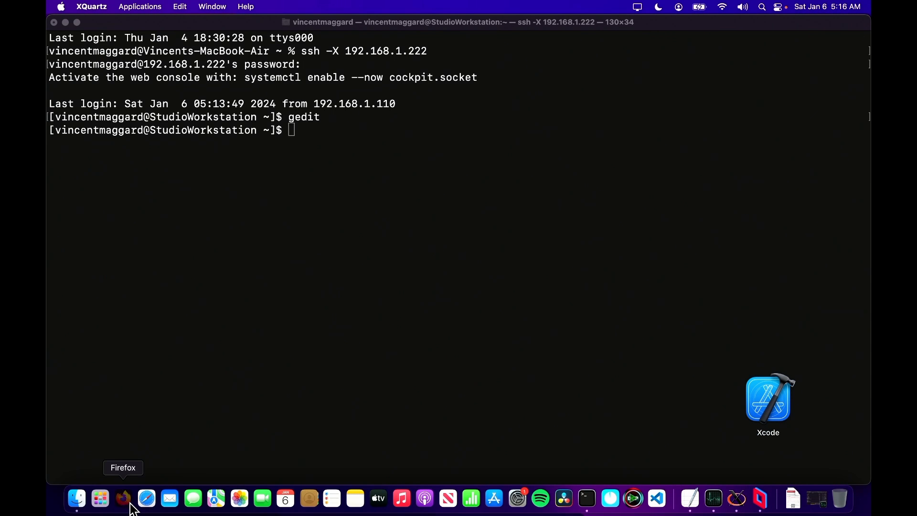
Show xquartz.org in Firefox and bring up link options for the XQuartz-2.8.5.pkg download
click(122, 499)
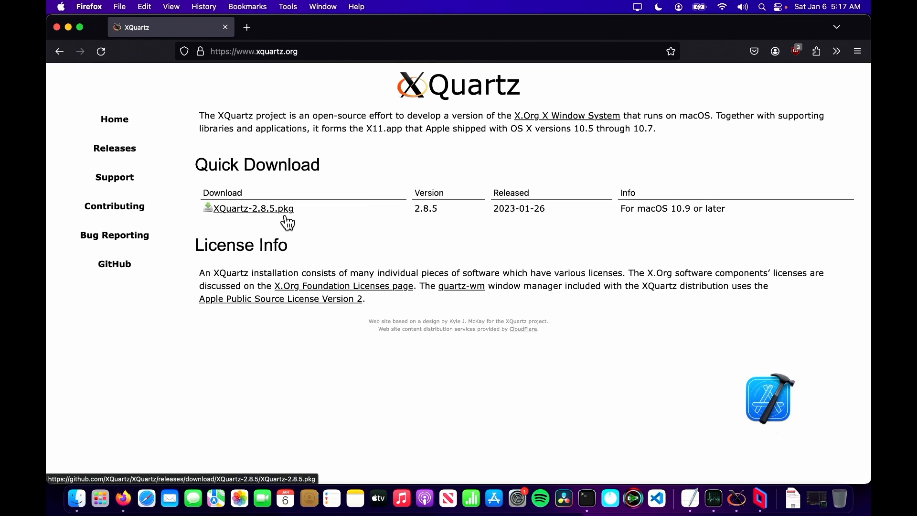
right_click(251, 208)
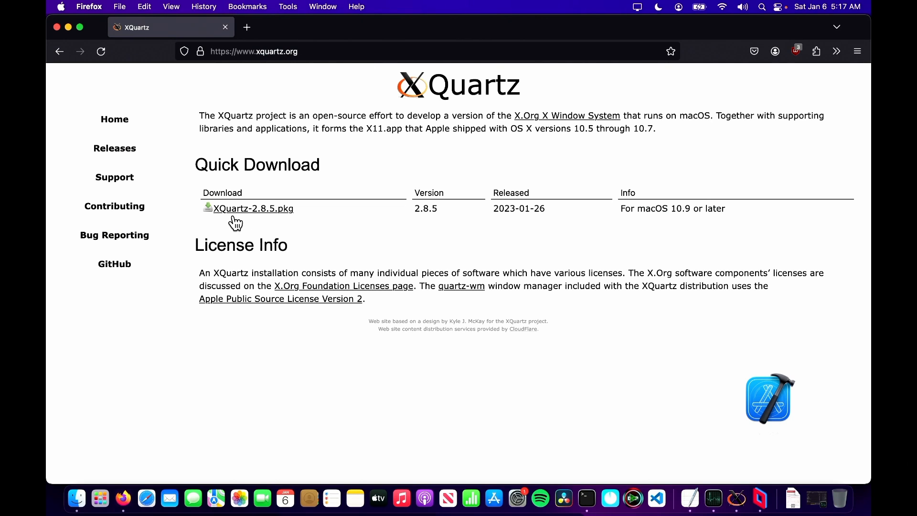
mouse_move(387, 118)
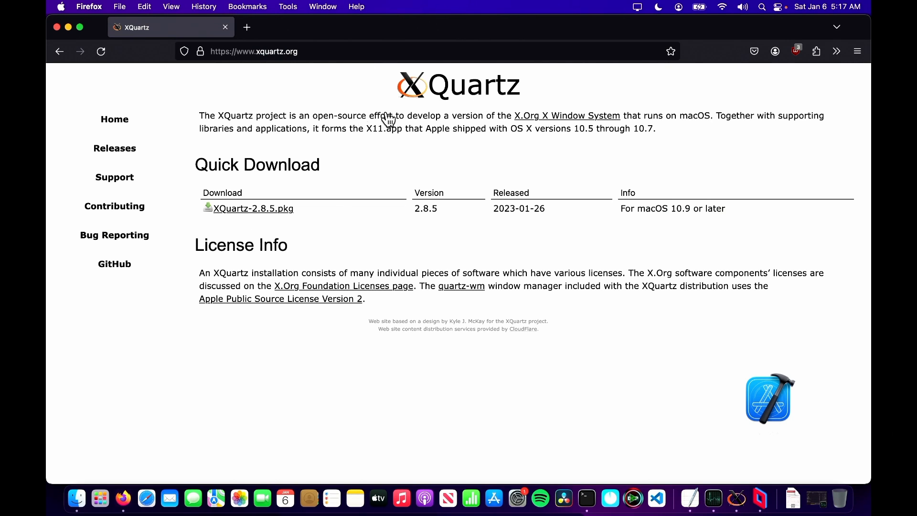
mouse_move(620, 202)
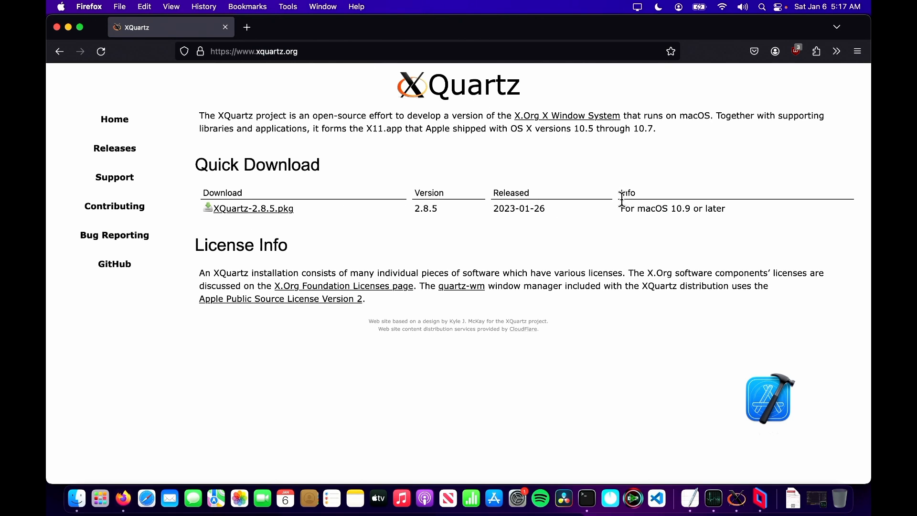
mouse_move(723, 218)
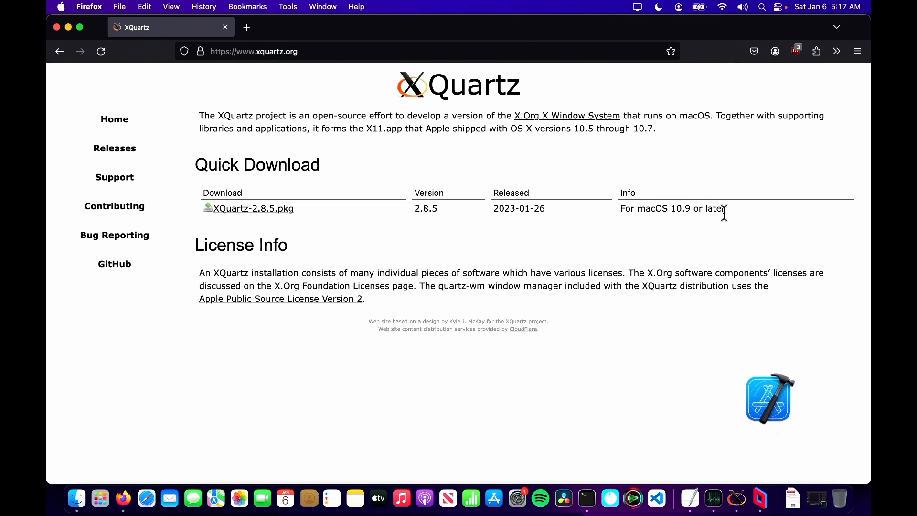
mouse_move(611, 220)
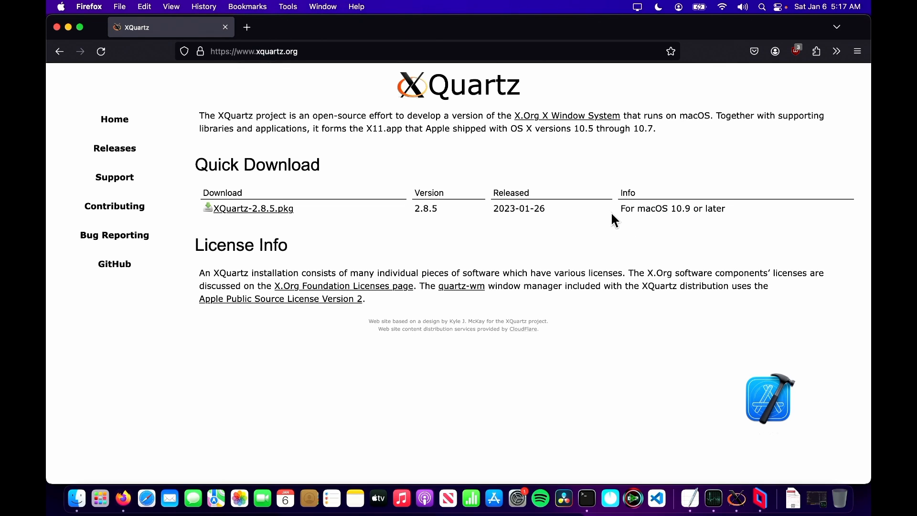
mouse_move(613, 262)
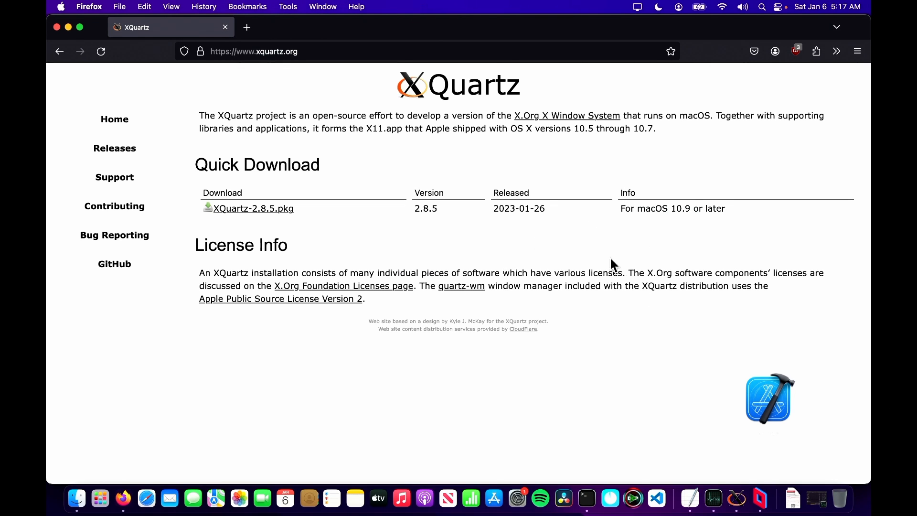
mouse_move(447, 282)
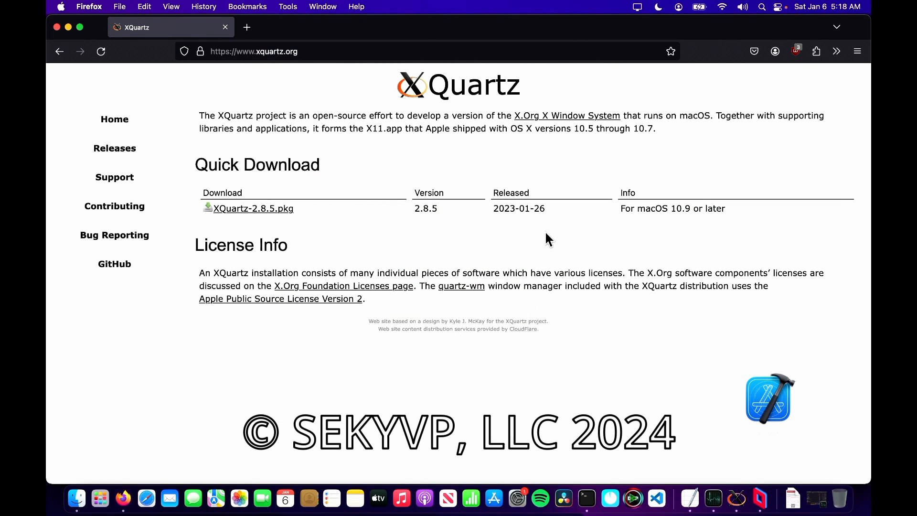
mouse_move(611, 238)
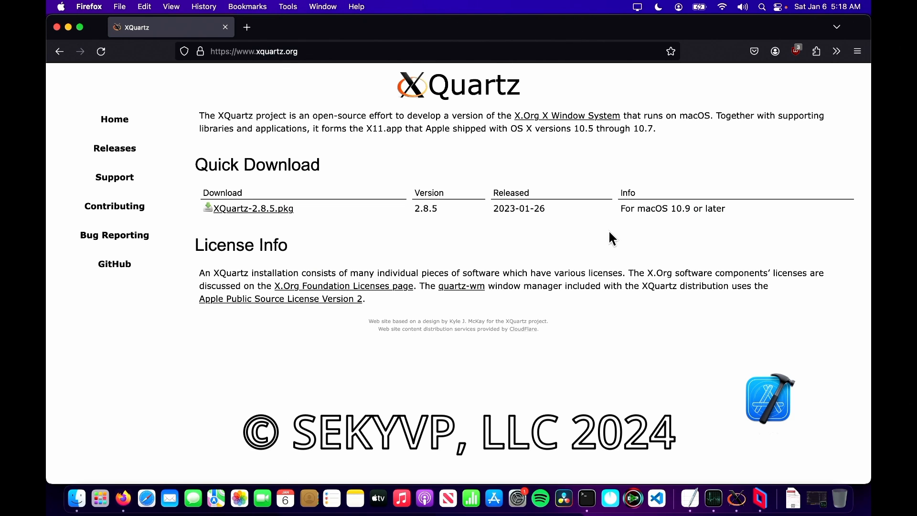